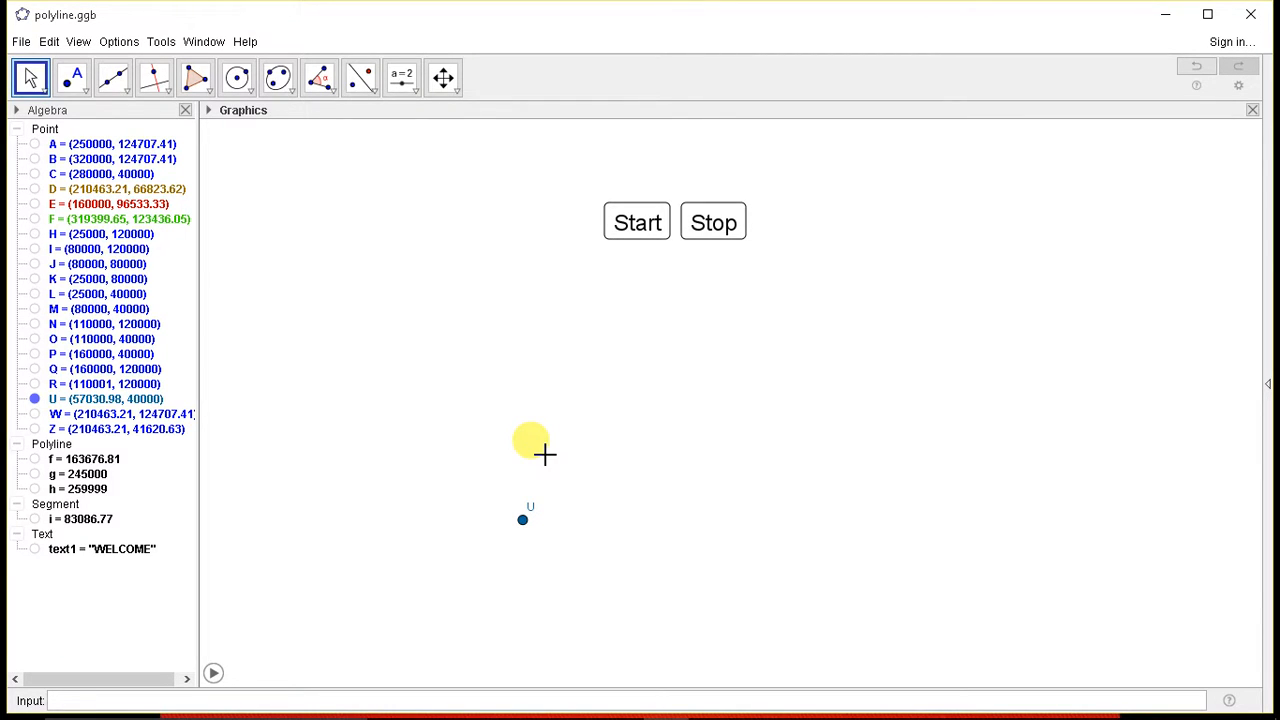
# Step: Pick the Polyline tool and place successive vertices to form a zigzag polyline on the right side
pyautogui.moveTo(530, 442); pyautogui.dragTo(652, 442)
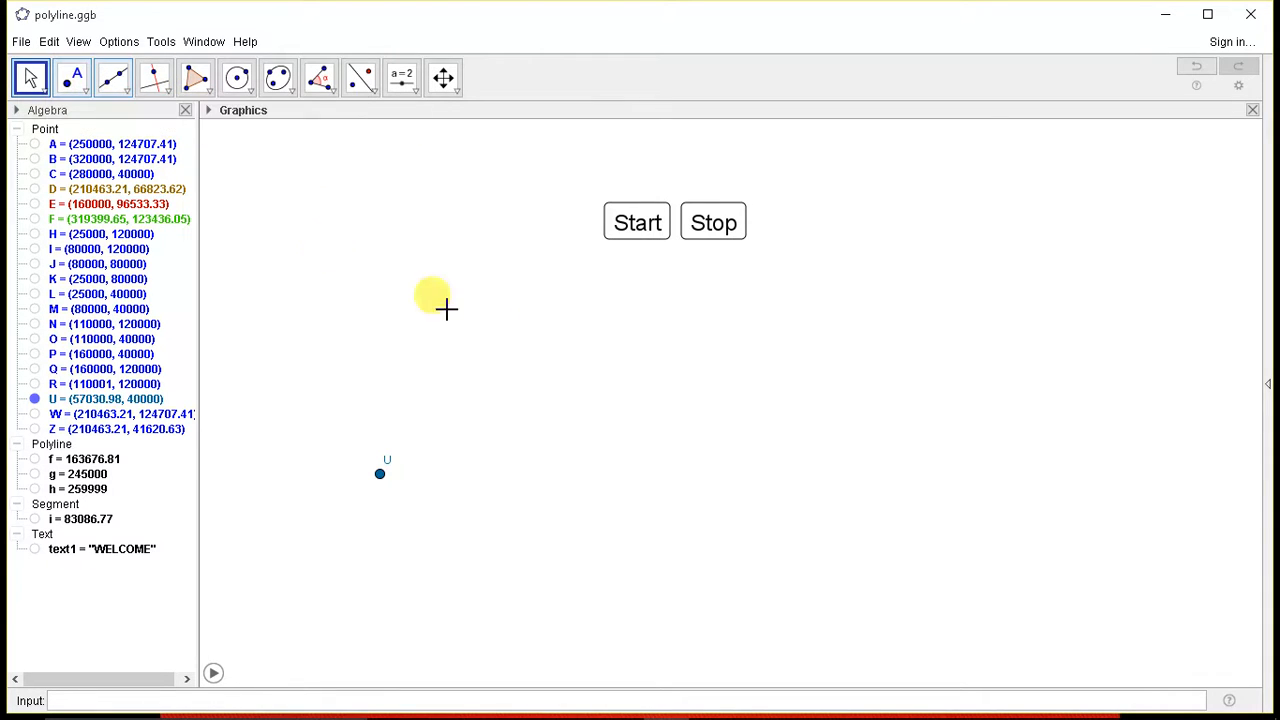
pyautogui.click(112, 76)
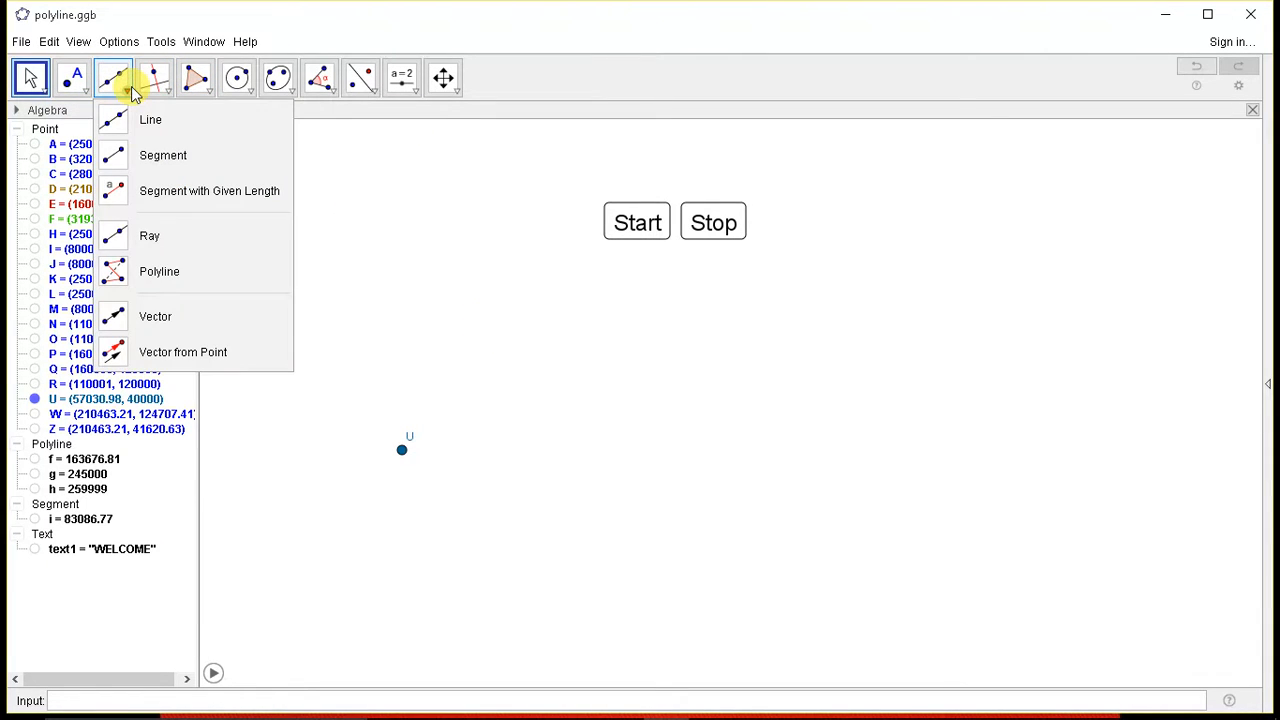
pyautogui.moveTo(190, 276)
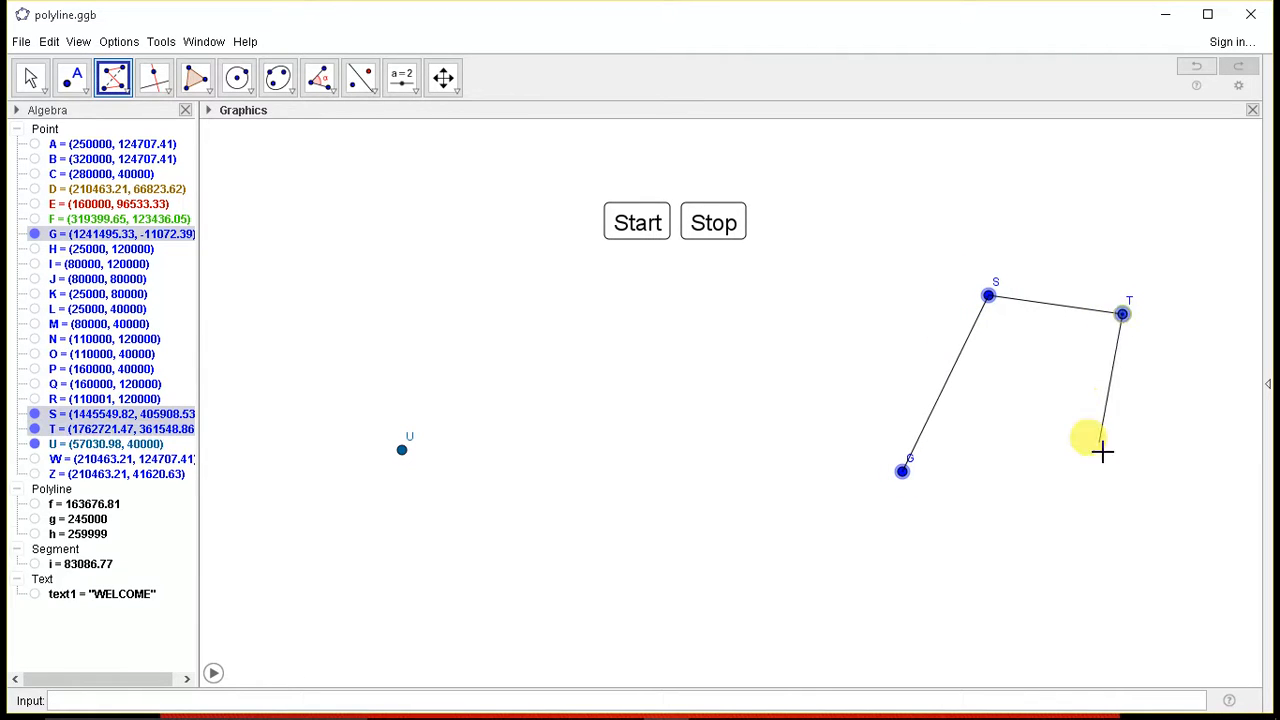
pyautogui.click(636, 220)
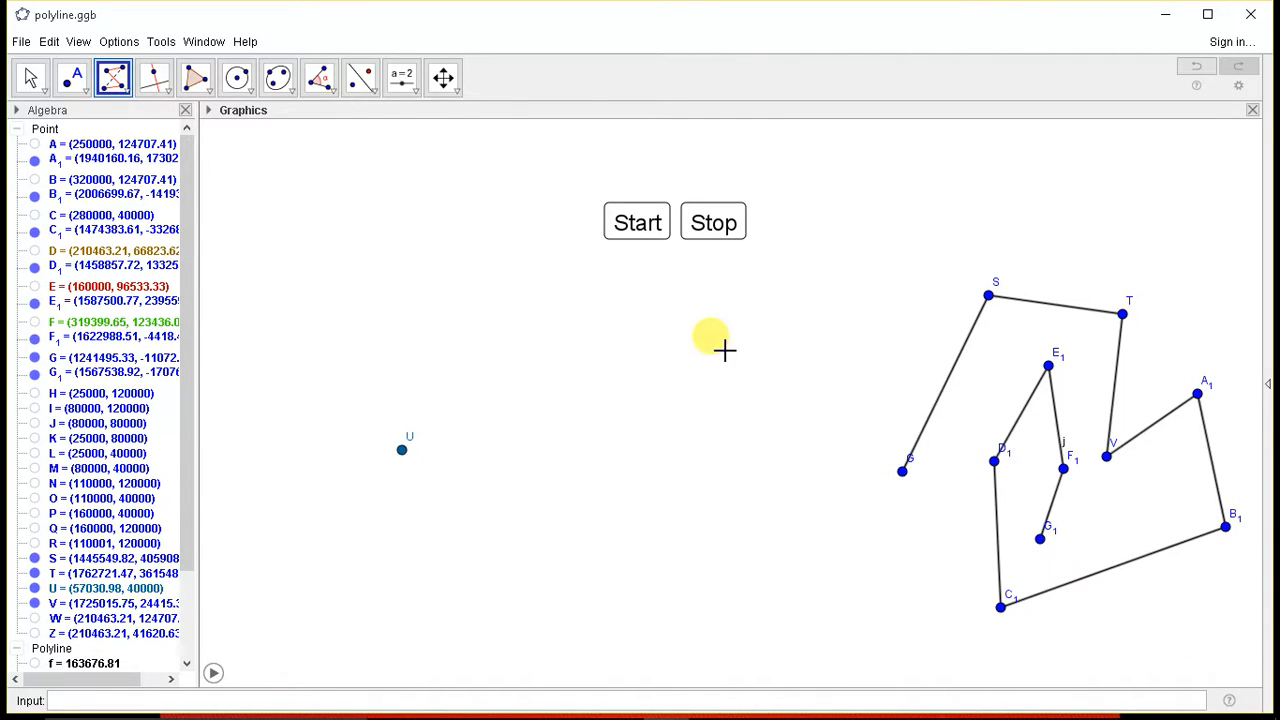
pyautogui.click(80, 76)
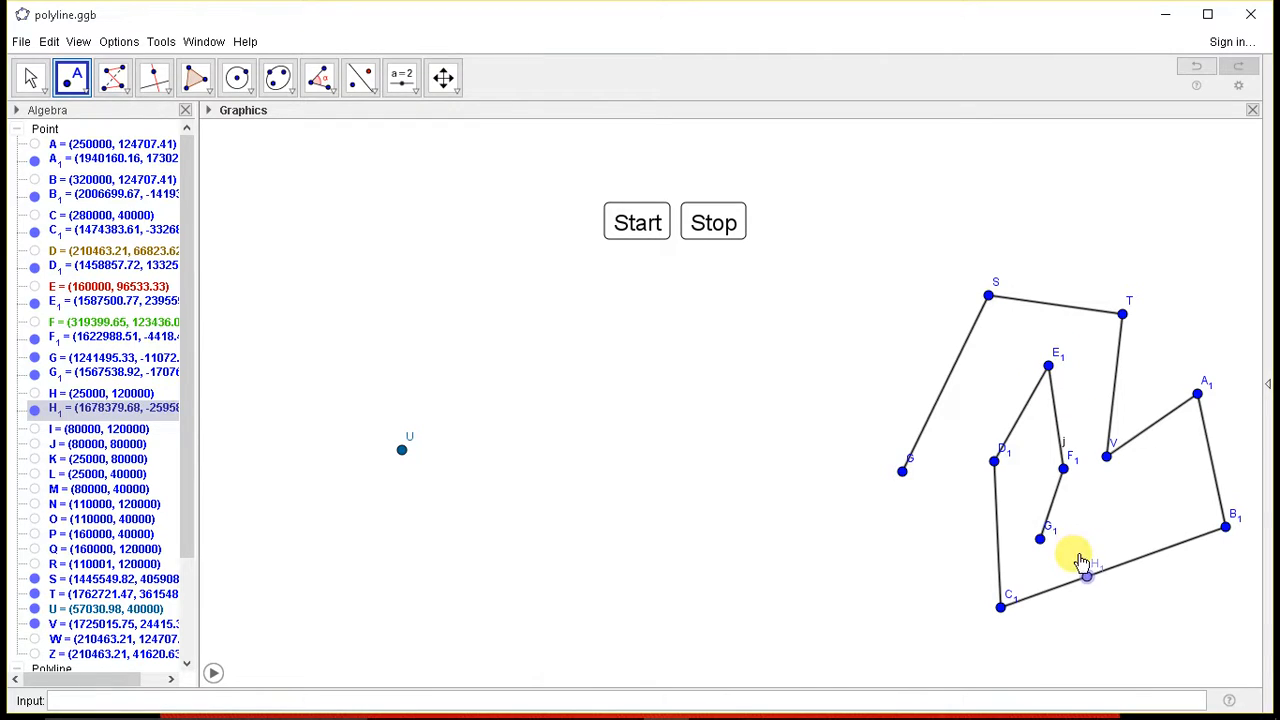
# Step: Delete the trial zigzag polyline and its points, keeping the original construction with point U
pyautogui.moveTo(1084, 576); pyautogui.dragTo(1210, 462)
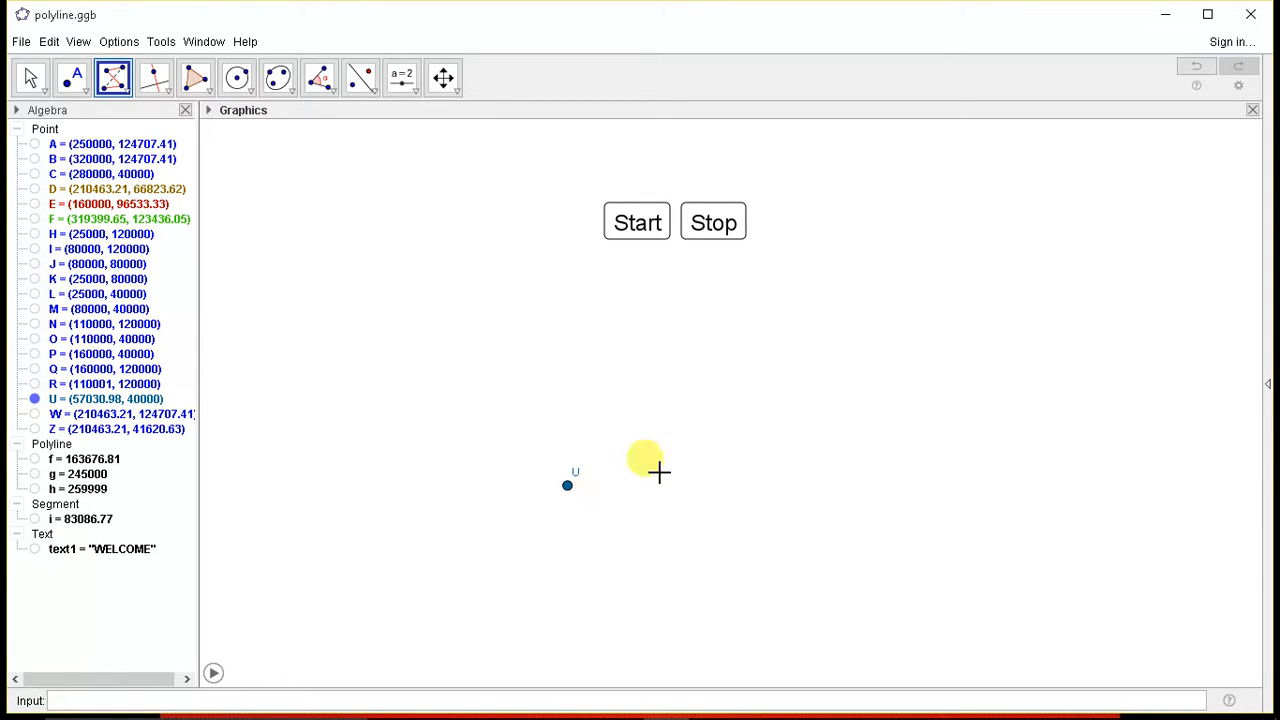
# Step: Start, pause and restart the animation so E traces a red U-path and U a blue vertical, checking the point's properties
pyautogui.click(636, 220)
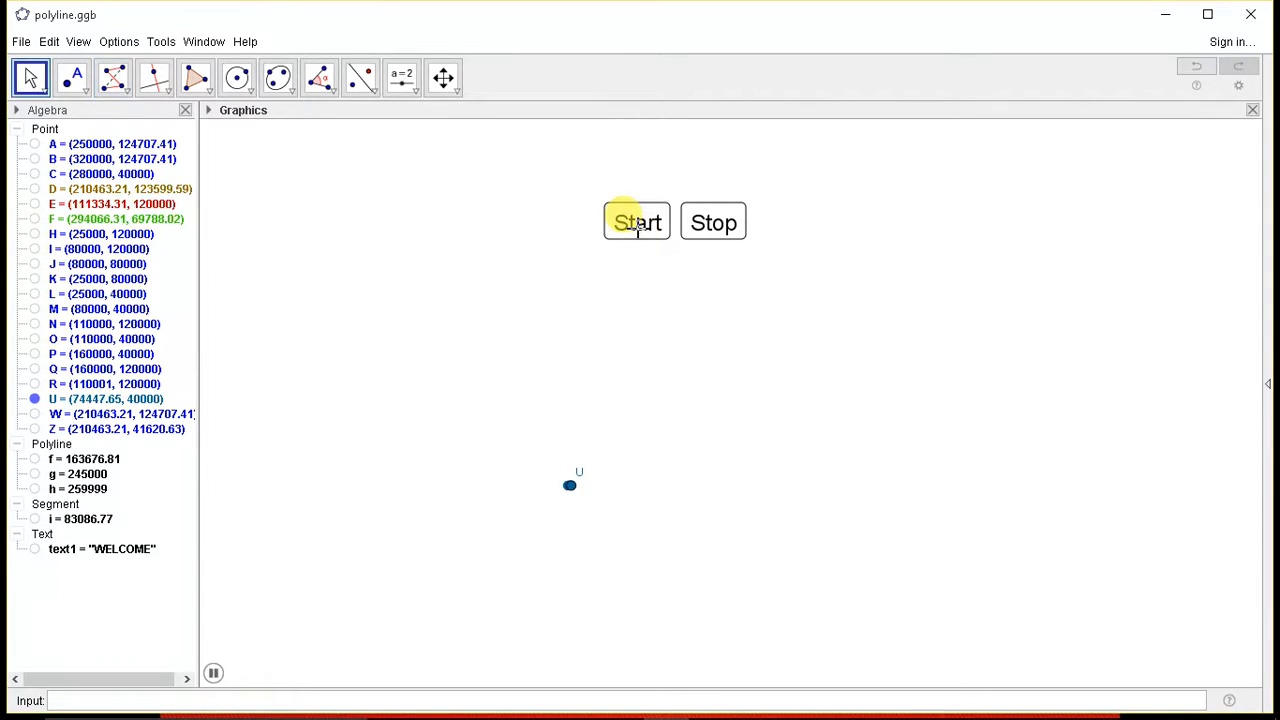
pyautogui.click(636, 220)
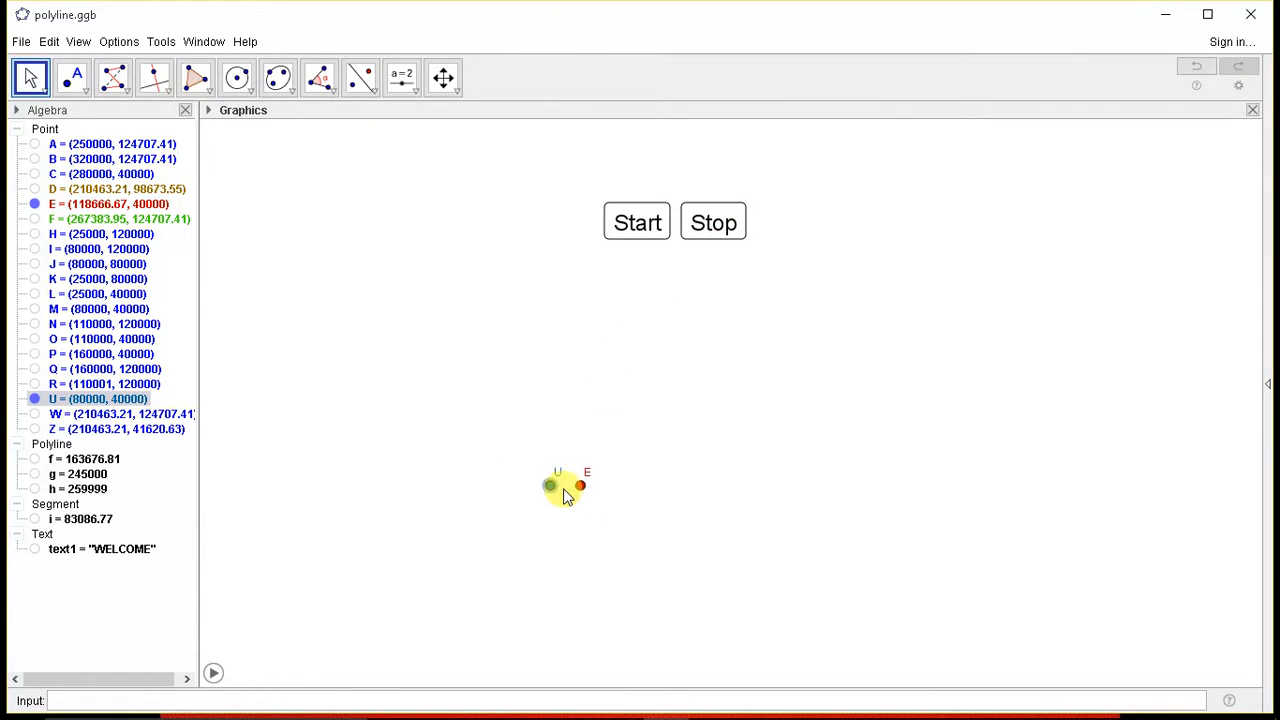
pyautogui.click(636, 222)
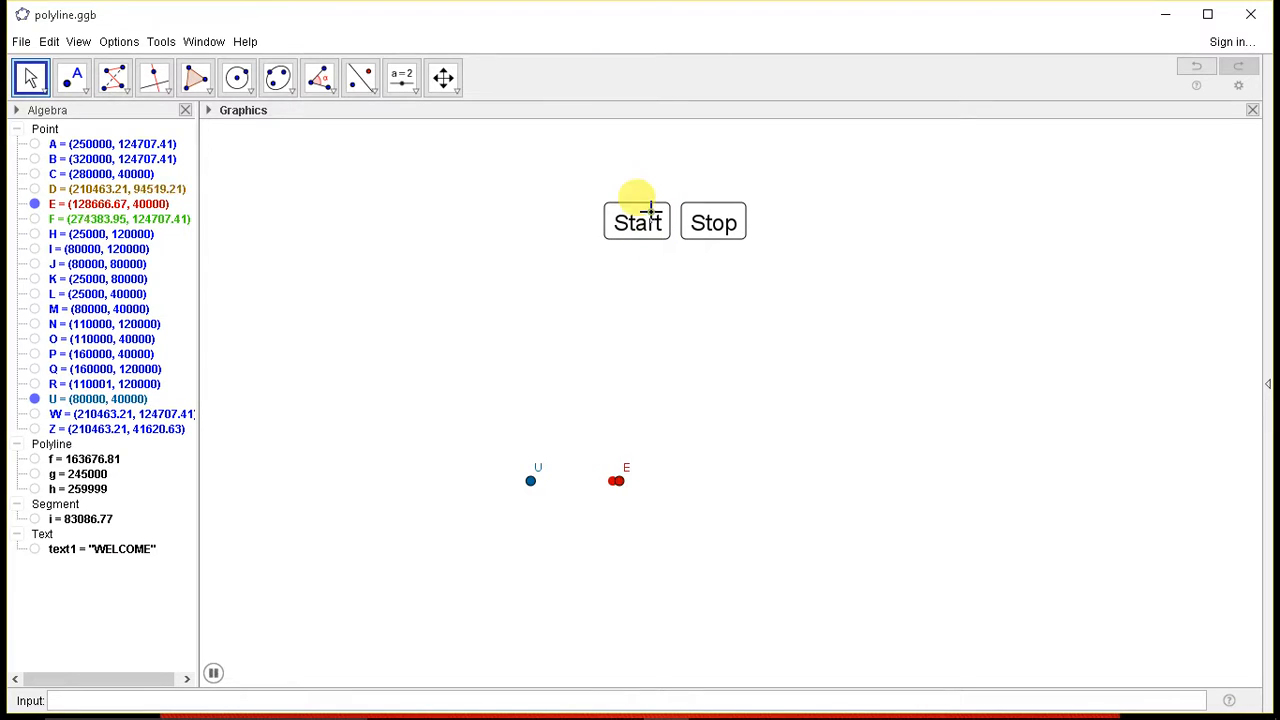
pyautogui.click(636, 220)
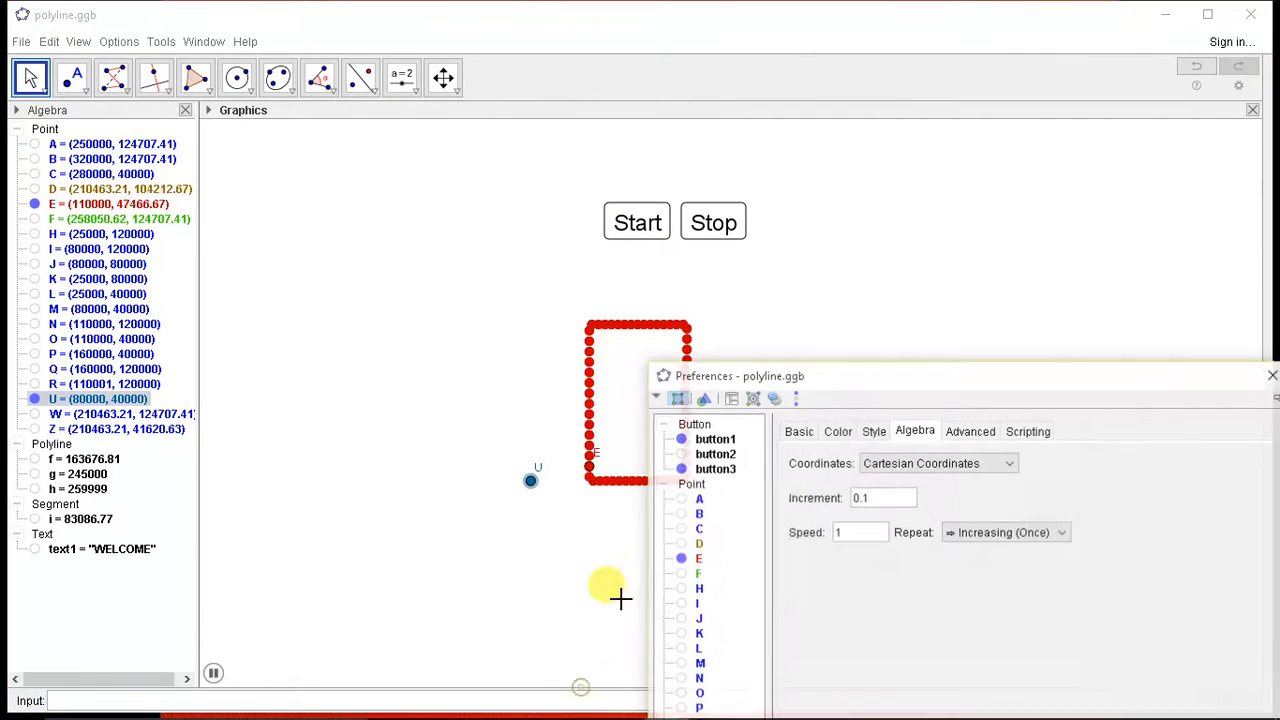
pyautogui.click(1004, 532)
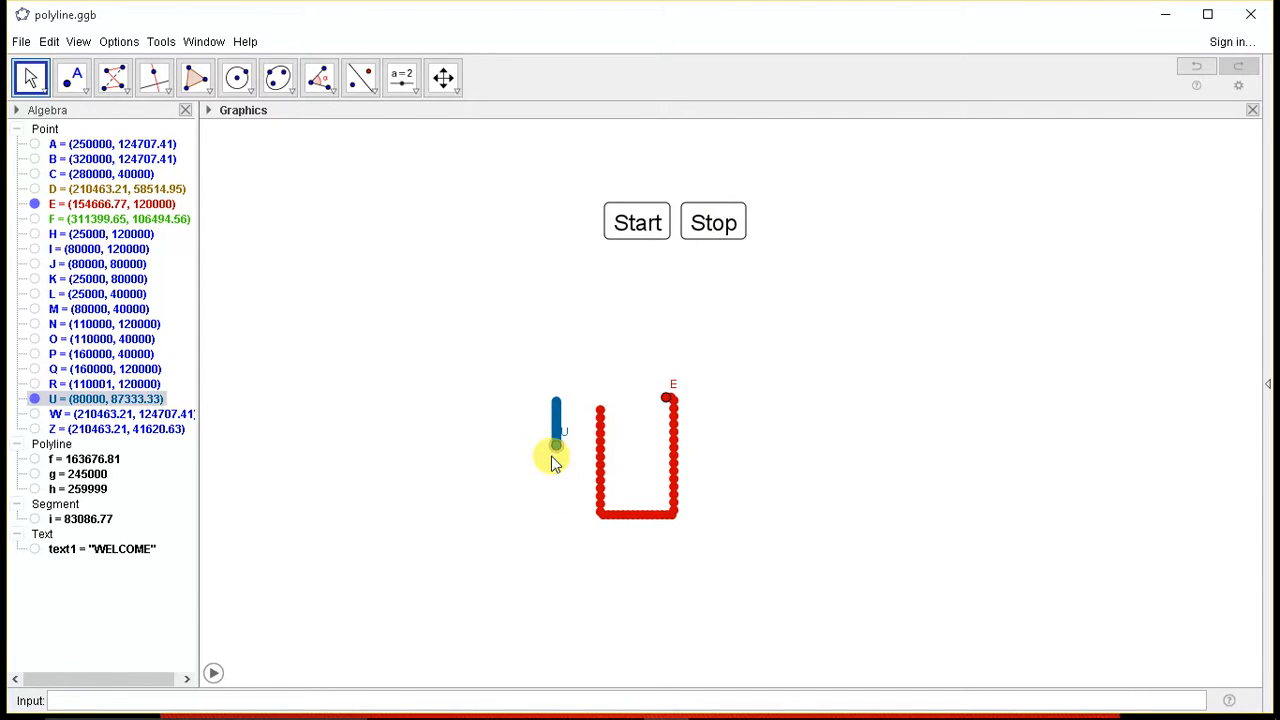
# Step: Replay the animation repeatedly until 2017 appears in blue, red, yellow and green with WELCOME flashing above
pyautogui.click(636, 220)
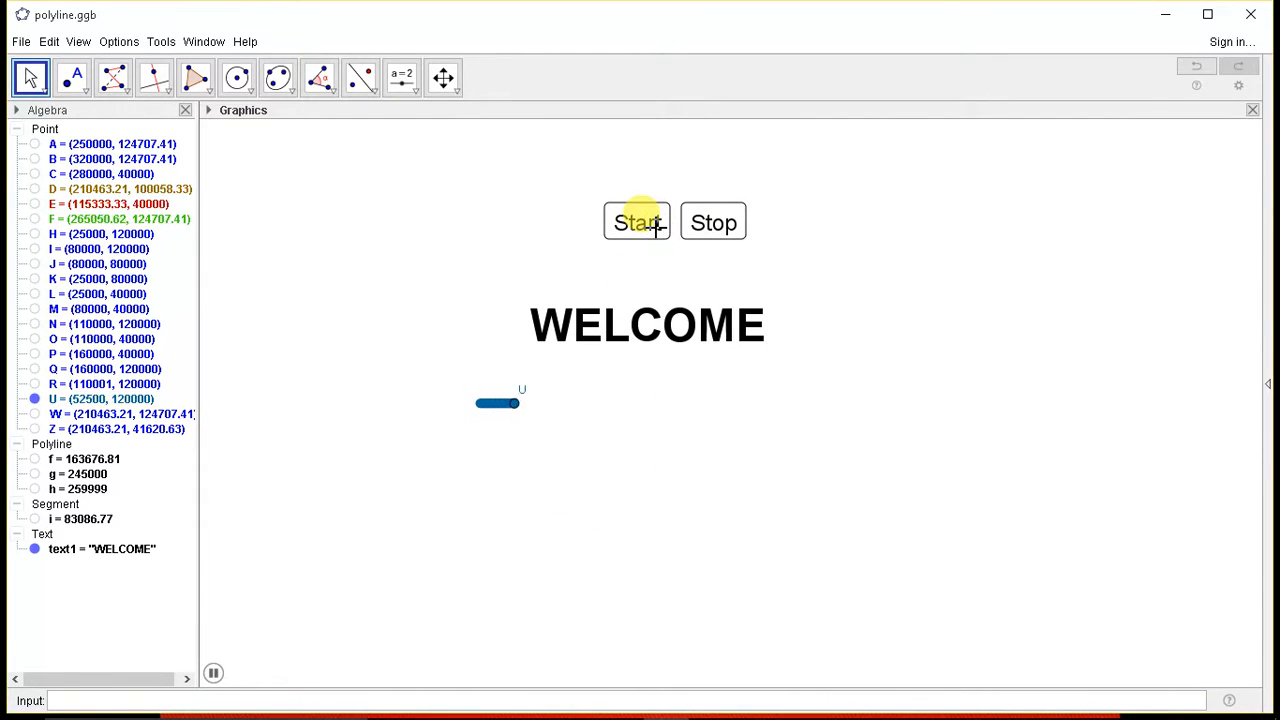
pyautogui.click(636, 220)
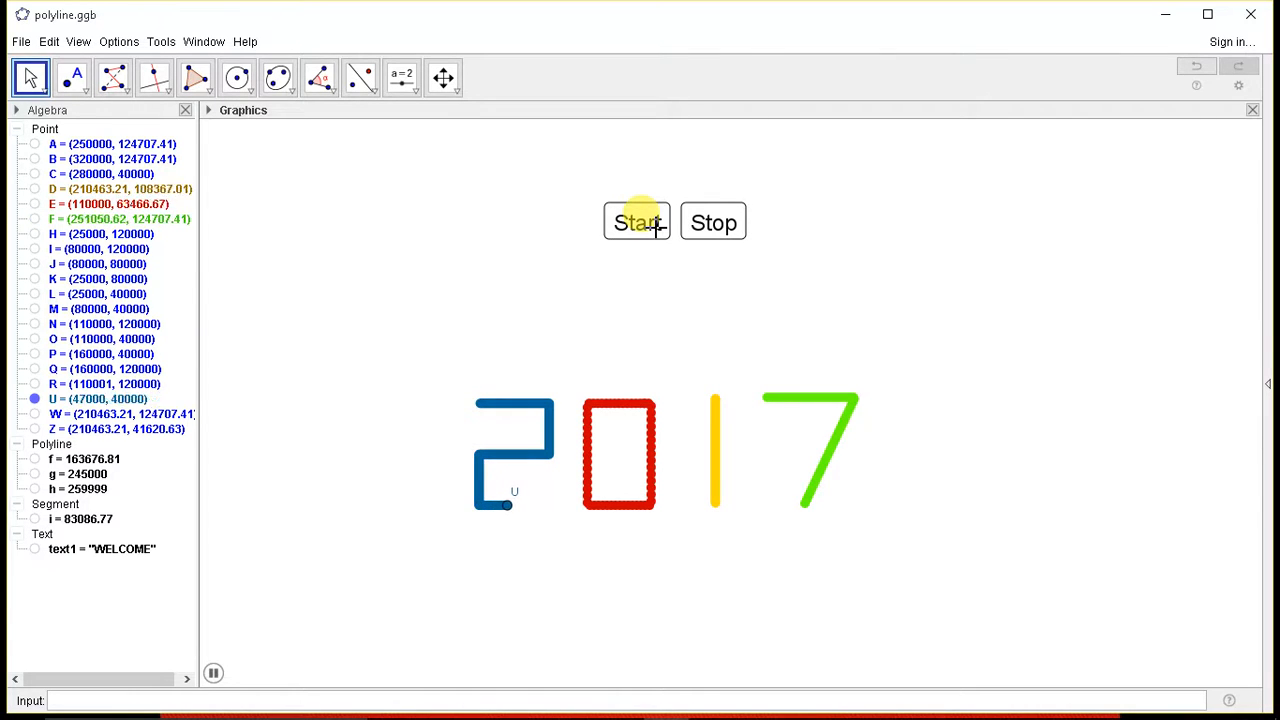
pyautogui.click(636, 220)
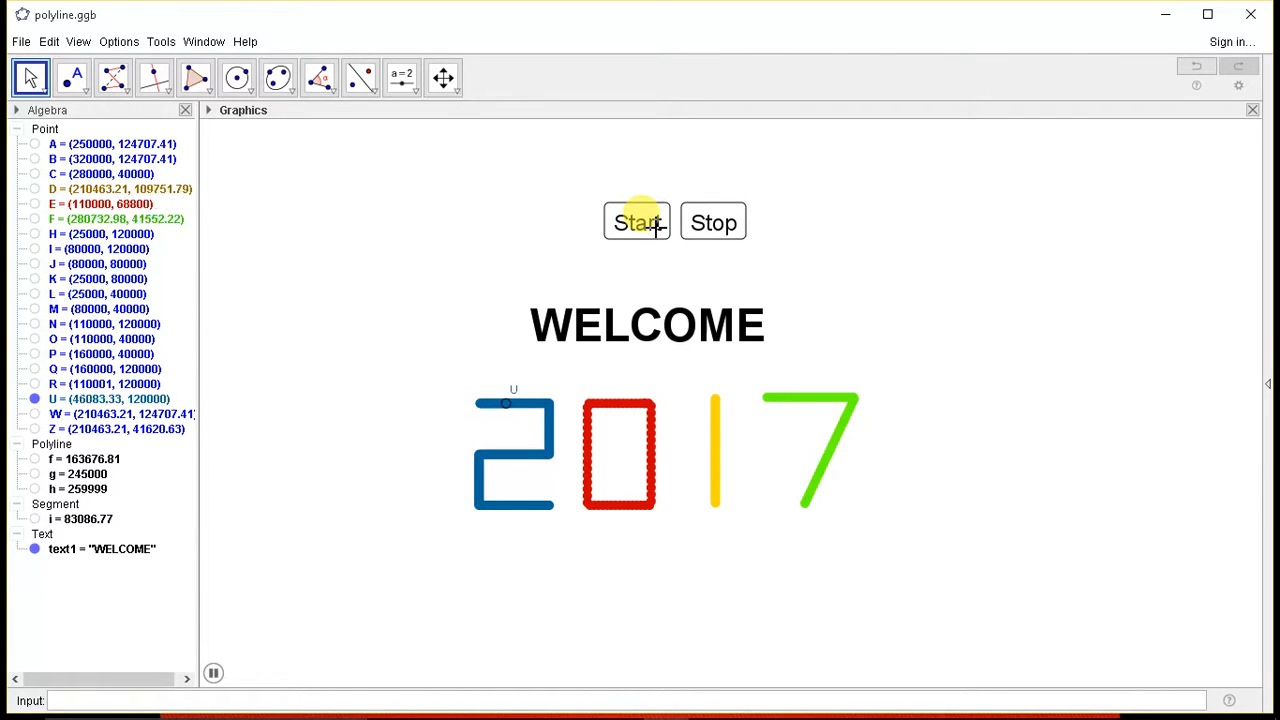
pyautogui.click(636, 222)
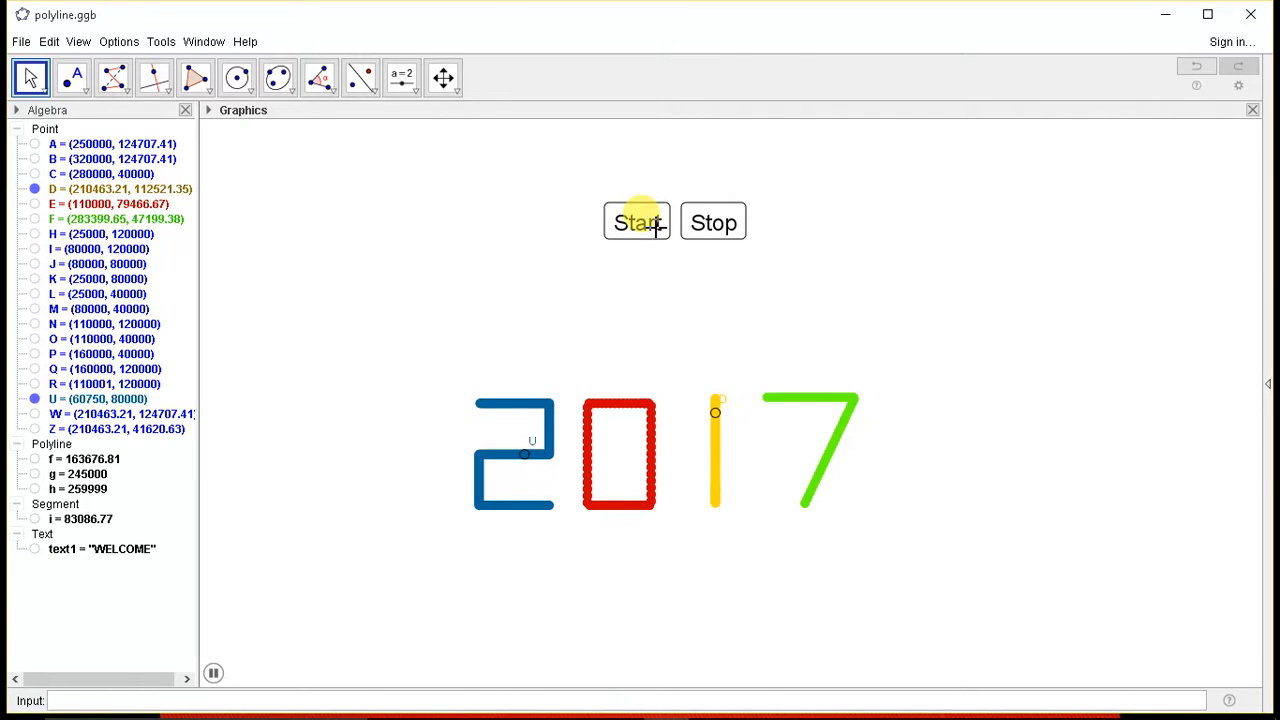
pyautogui.click(636, 220)
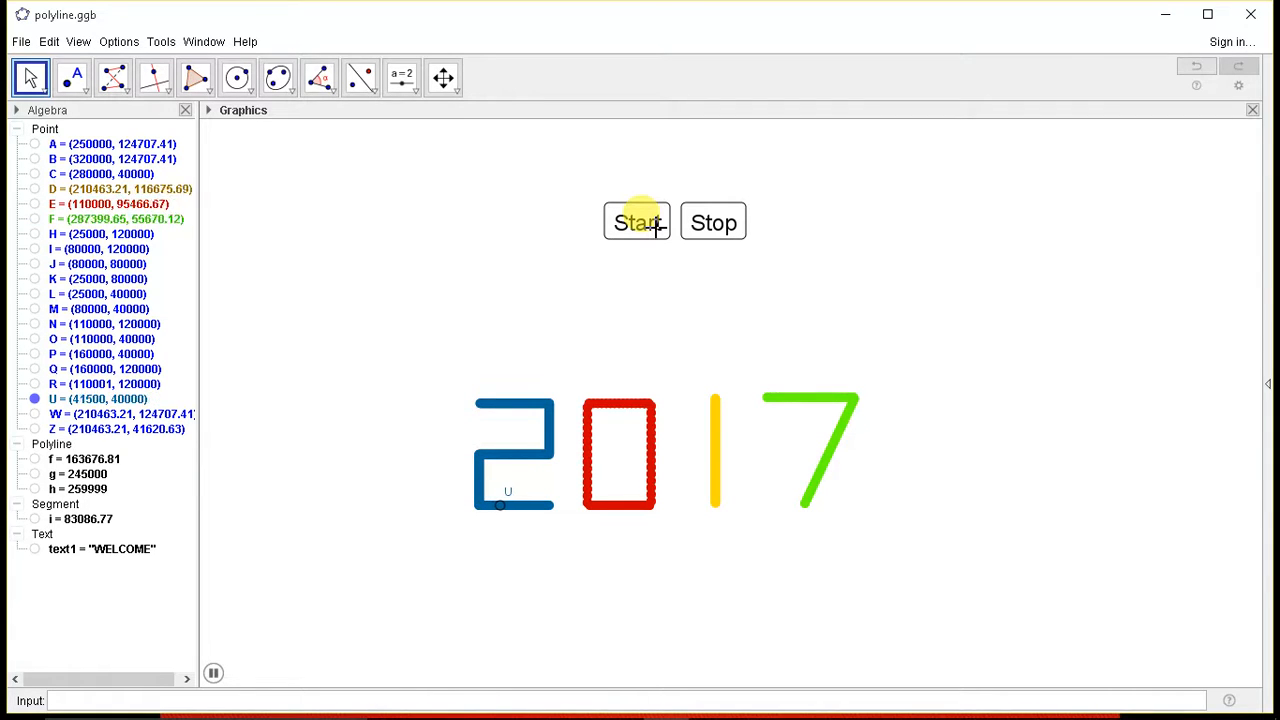
pyautogui.click(636, 220)
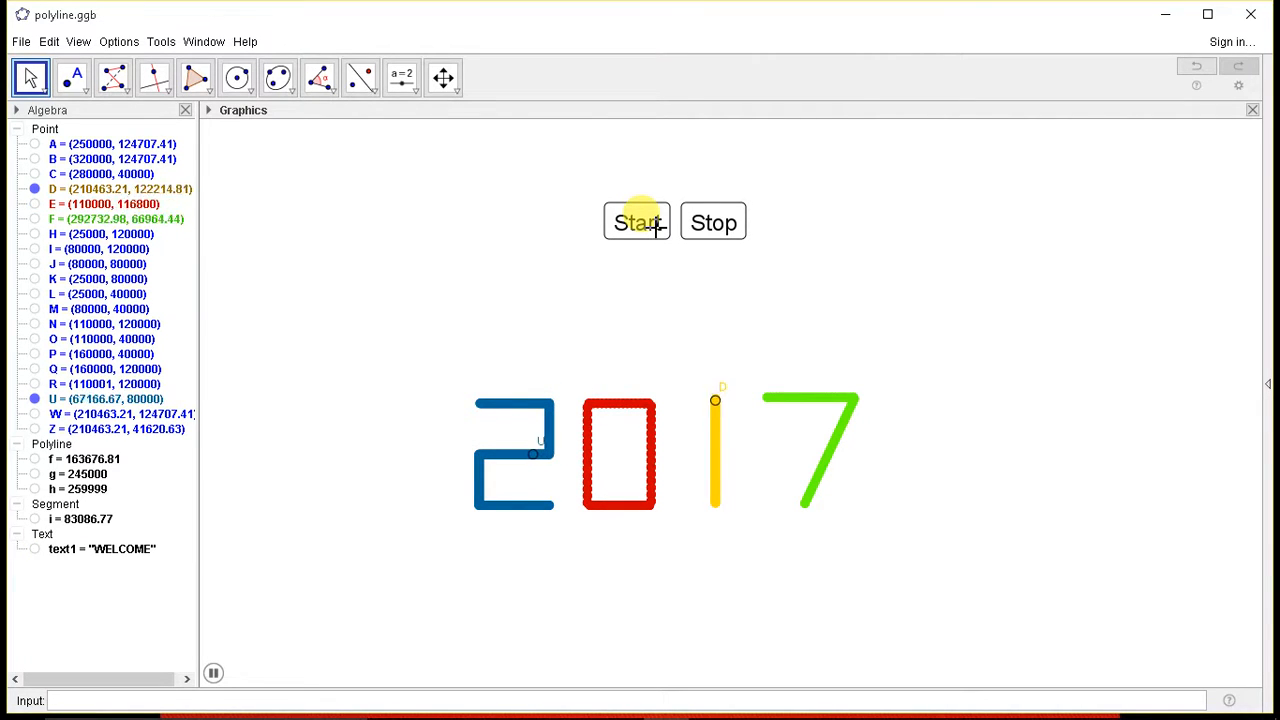
pyautogui.click(636, 220)
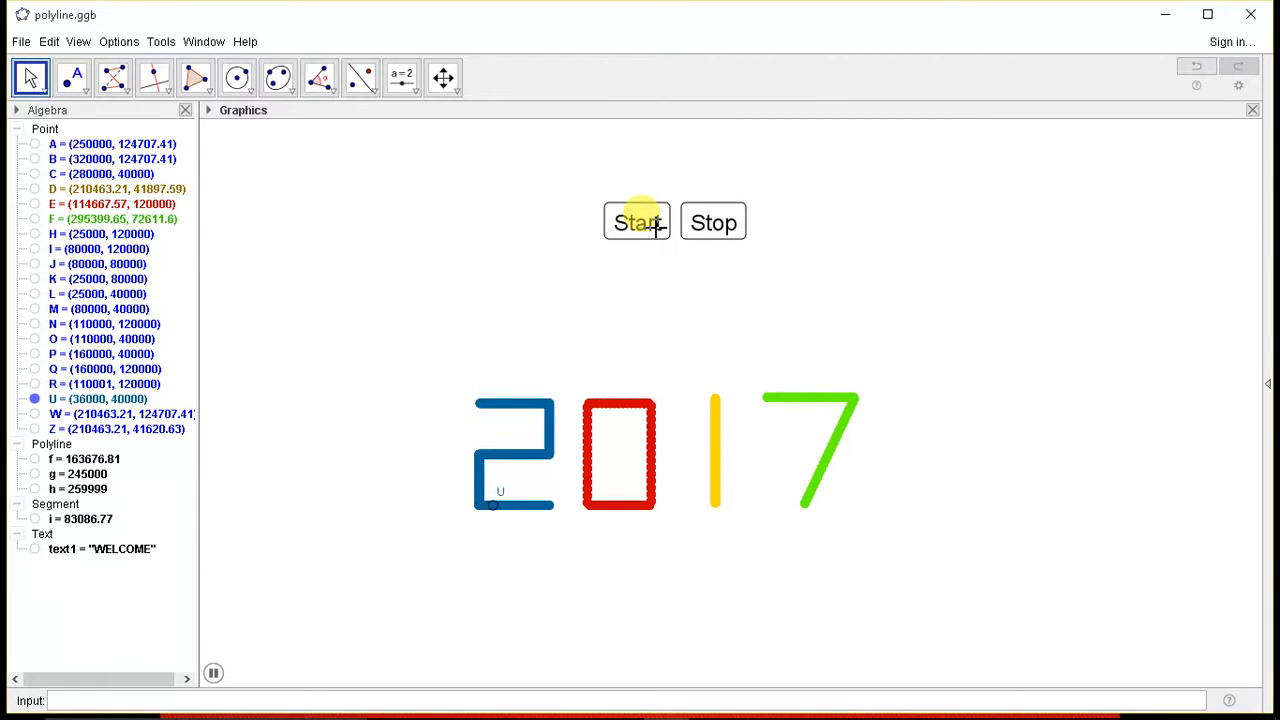
pyautogui.click(636, 220)
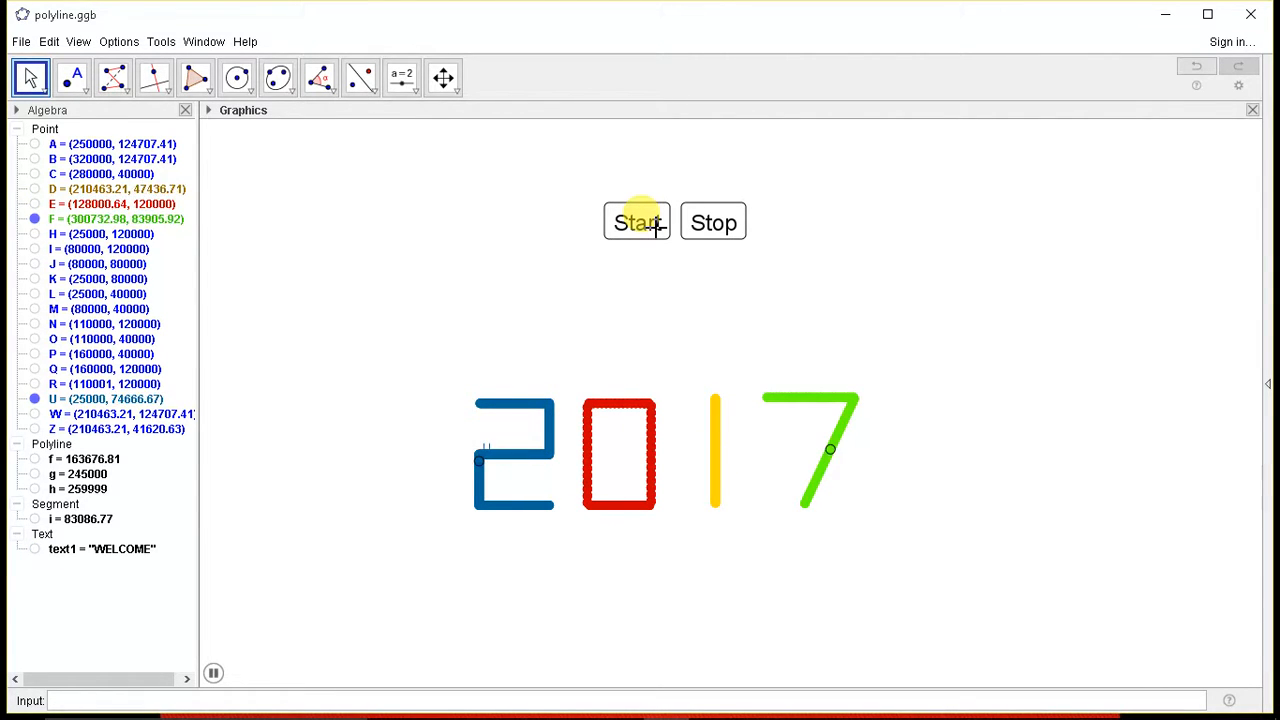
pyautogui.click(636, 220)
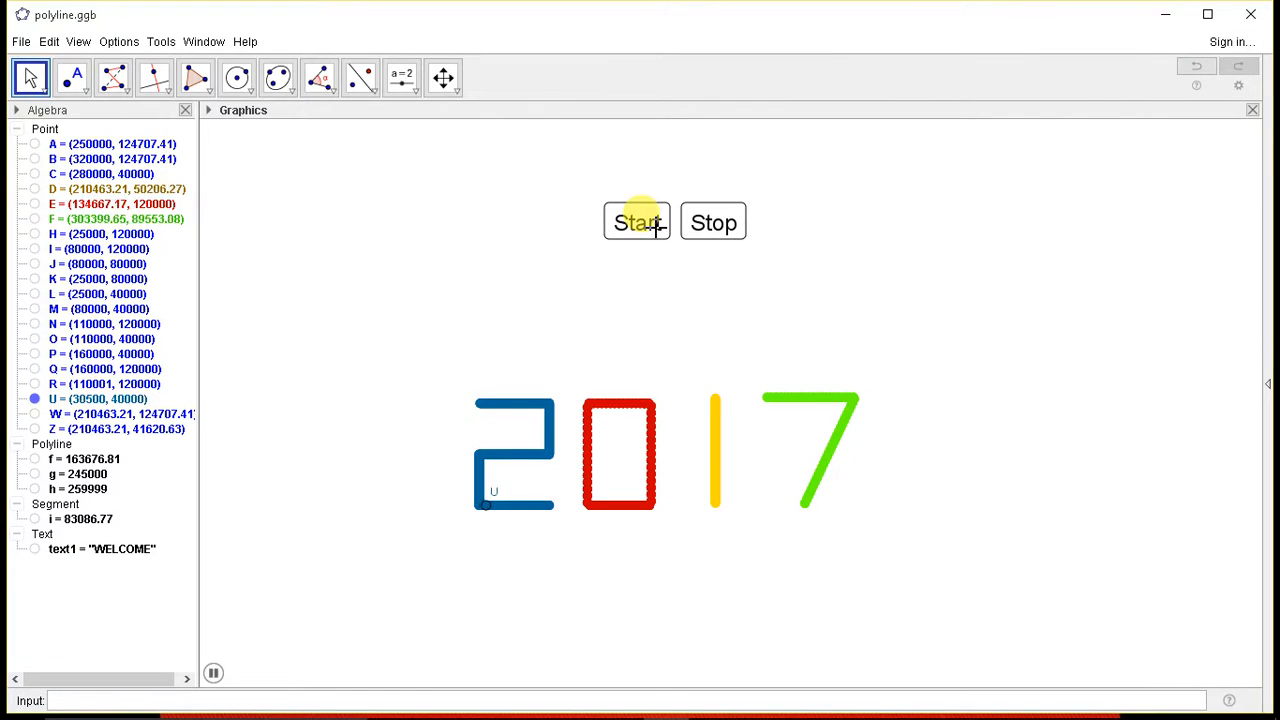
pyautogui.click(636, 220)
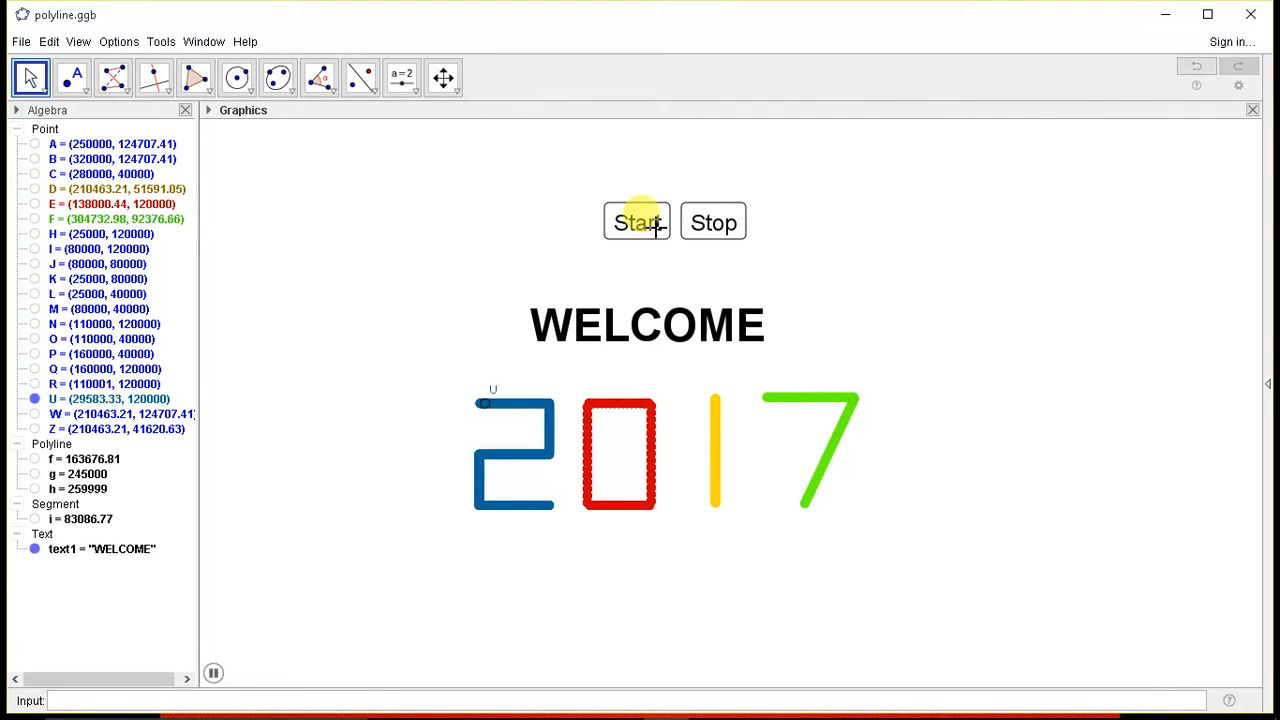